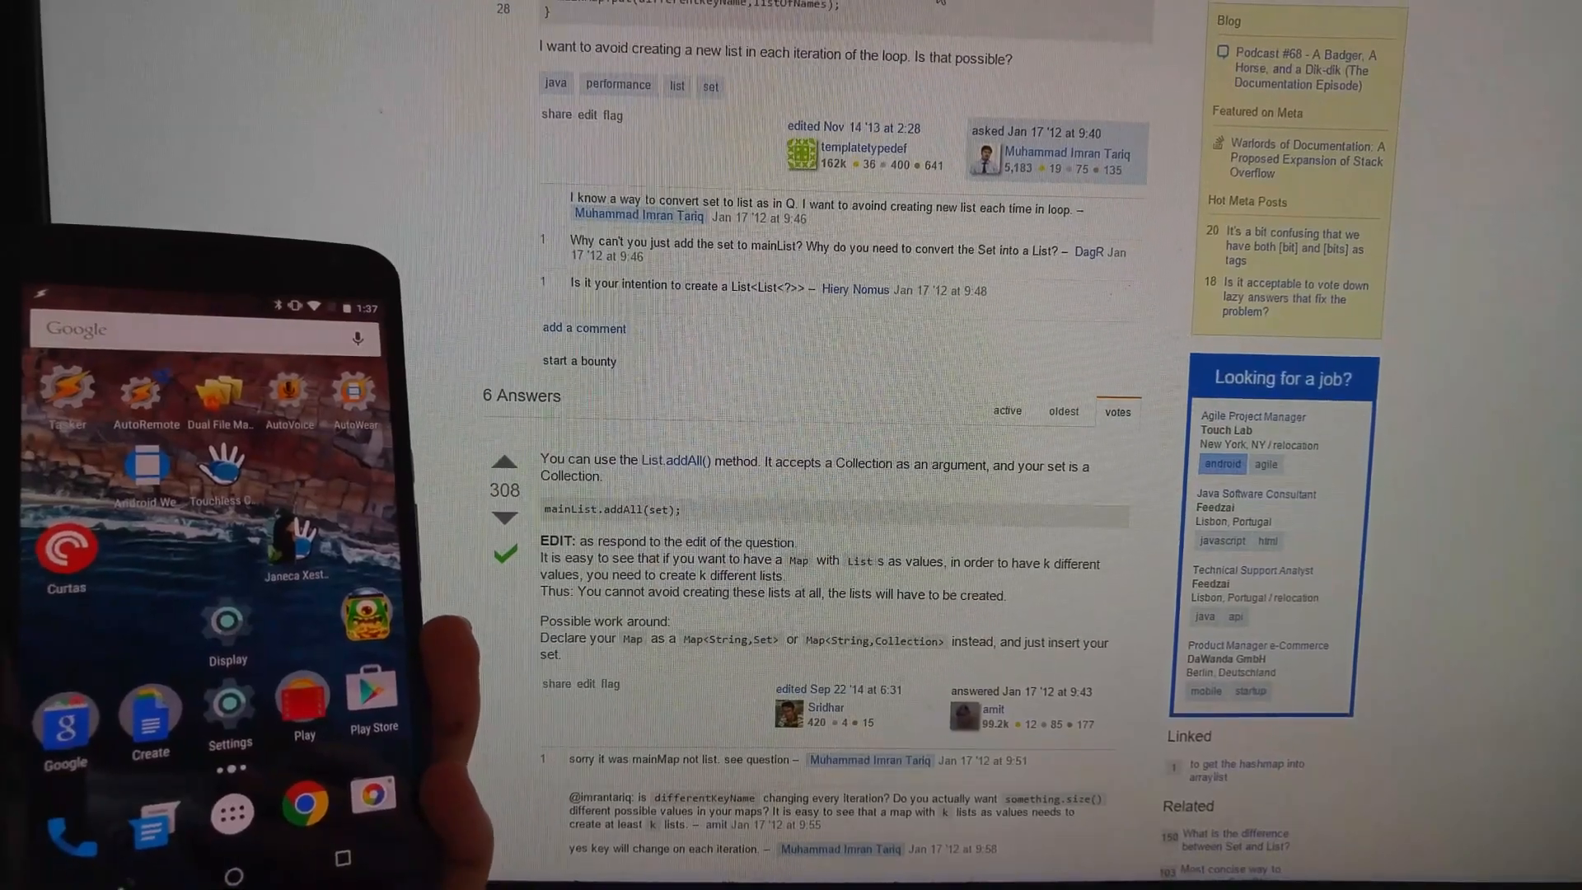
- Set the AutoVoice language to Français, giving wake-up word 'ordinateur' and reply 'Oui Maître?'
scroll(down, 3)
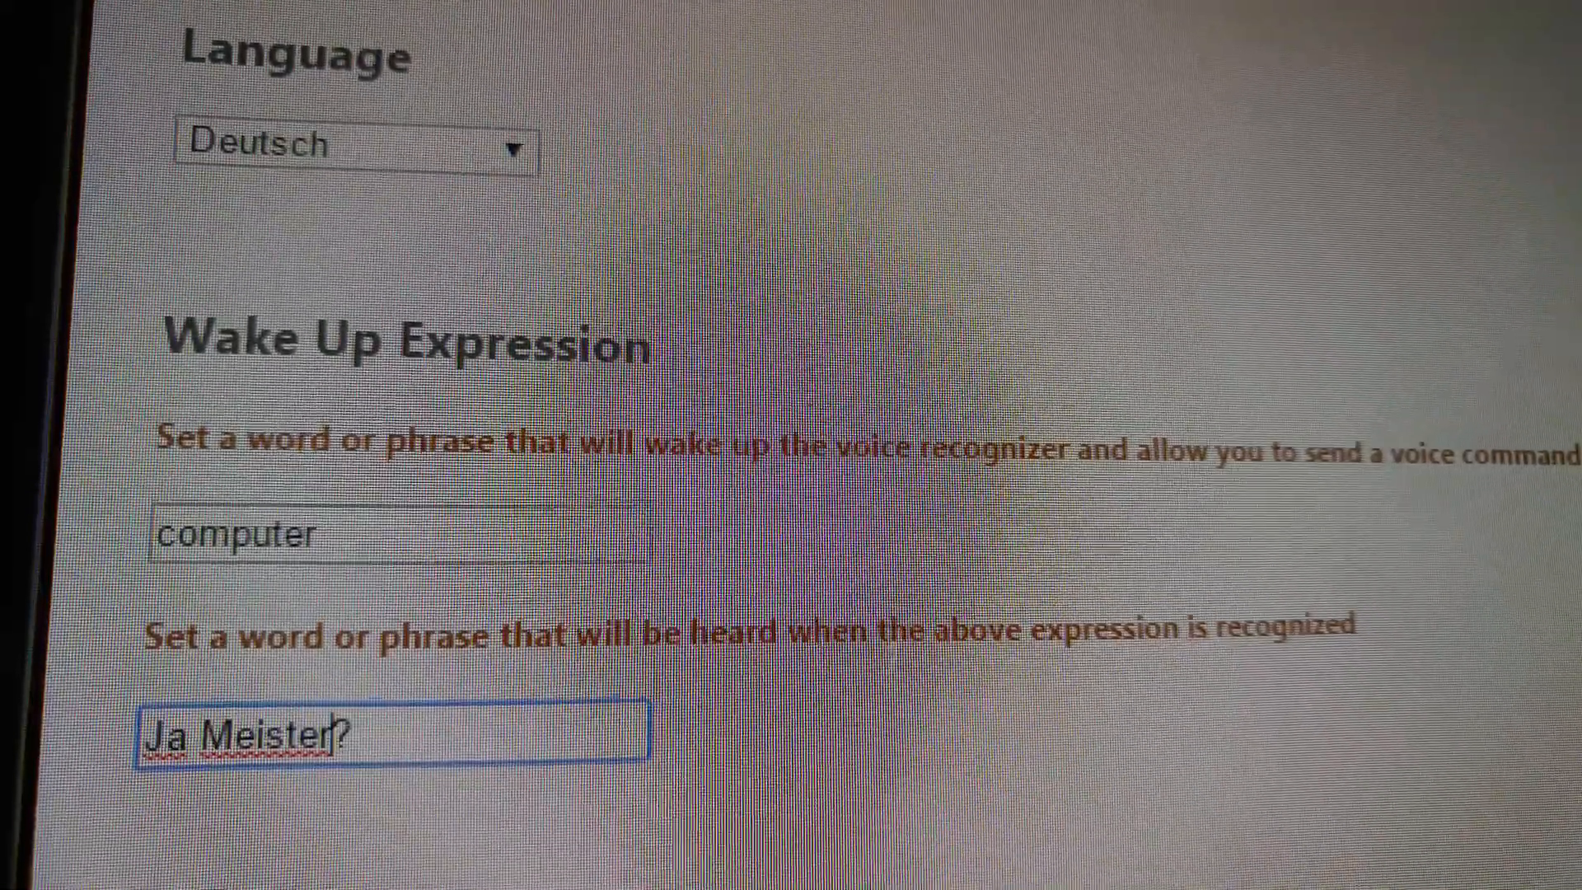
click(353, 146)
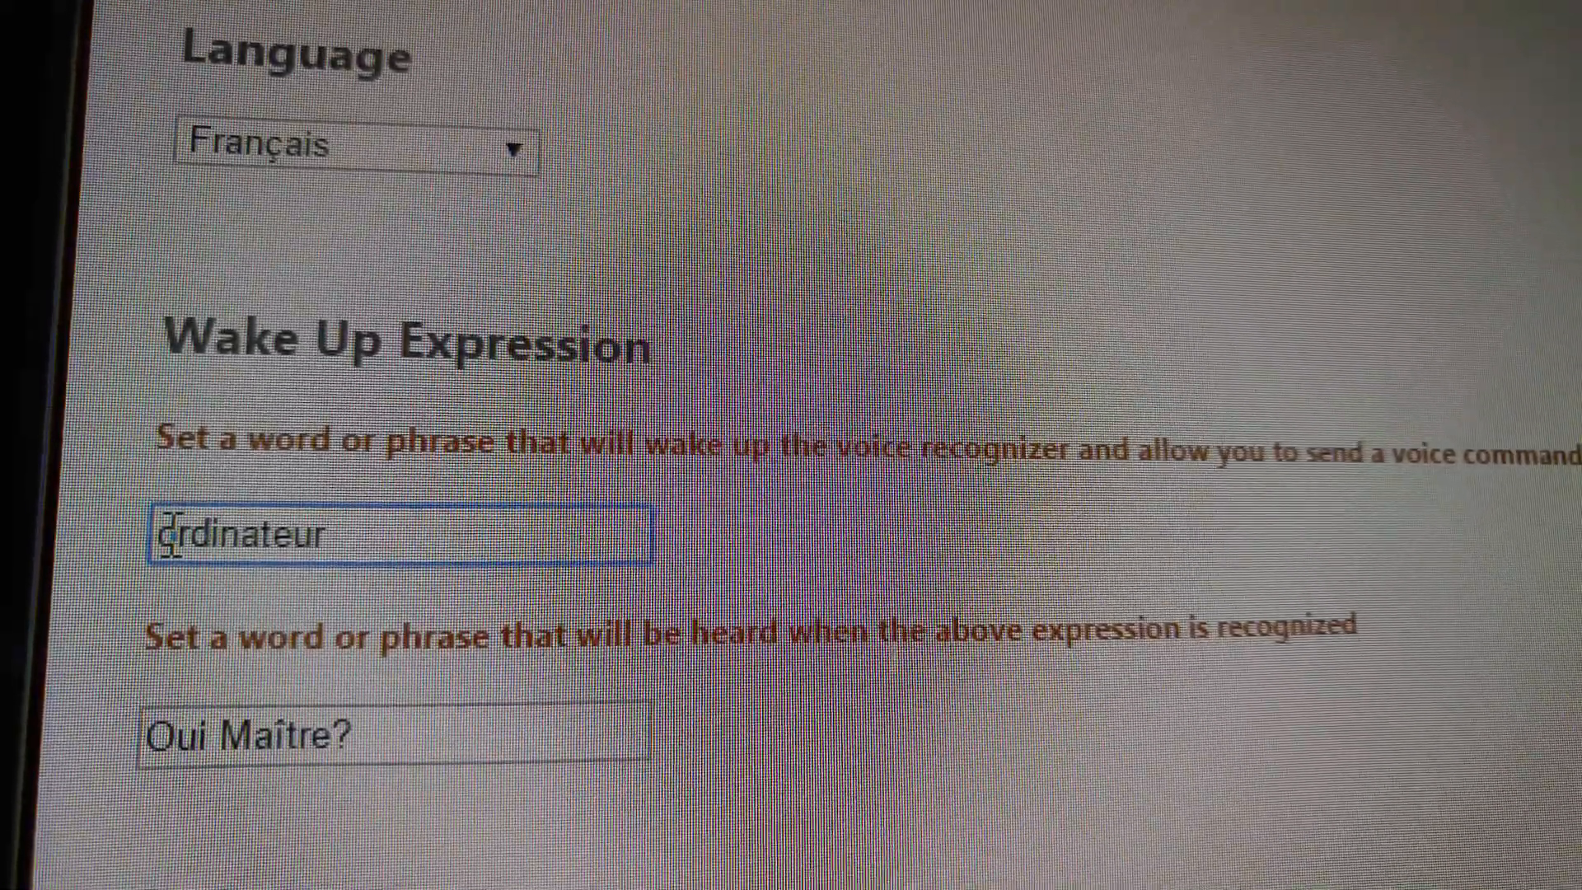